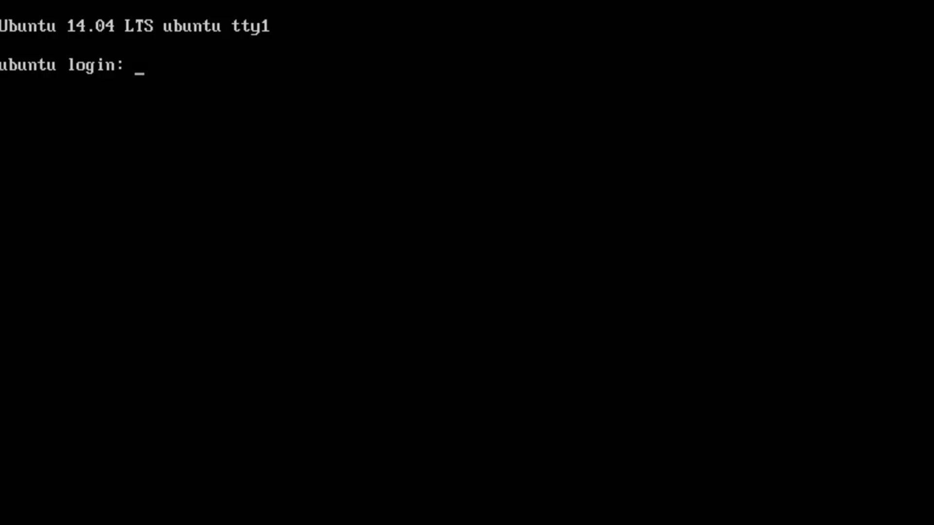
Log in as user brad at the tty1 prompt, retrying after the failed attempt
{"action": "type", "text": "brad"}
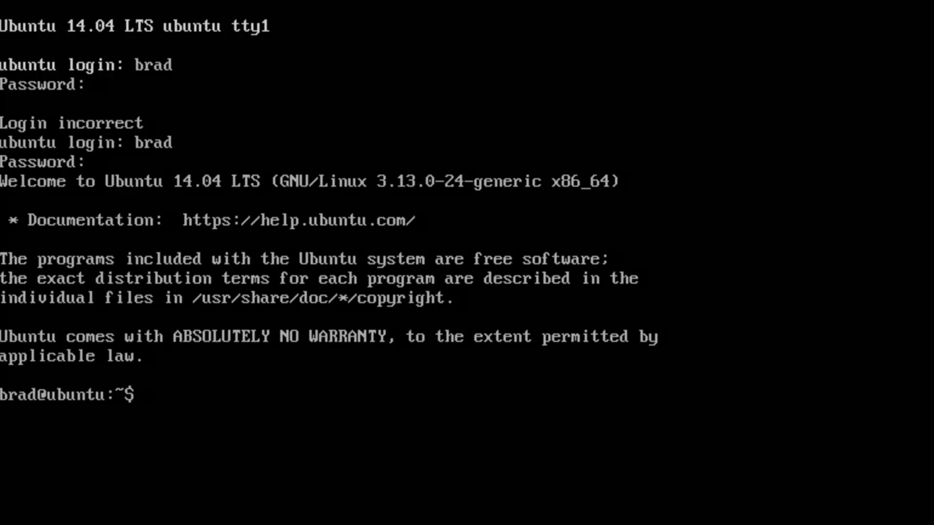
{"action": "mouse_move", "coordinate": [520, 71]}
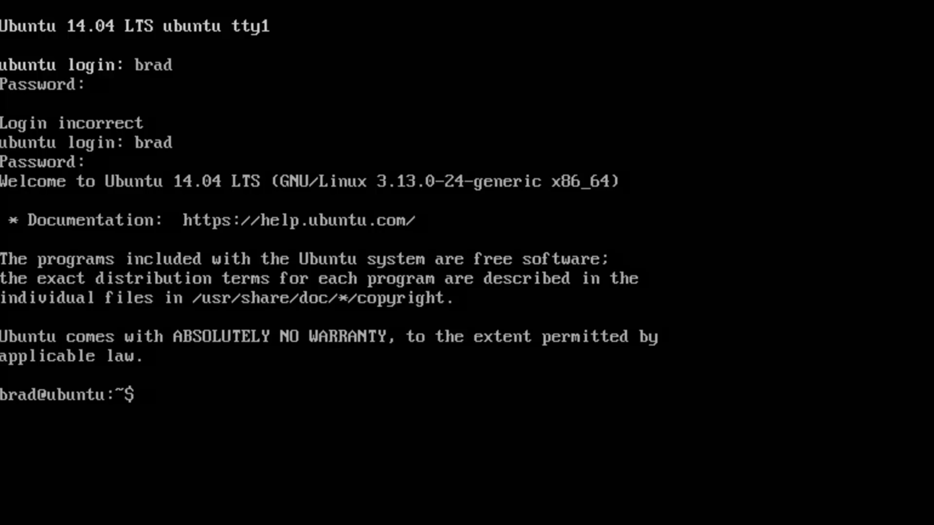
Enter sudo nano /etc/hosts to reach the sudo password request
{"action": "type", "text": "sud"}
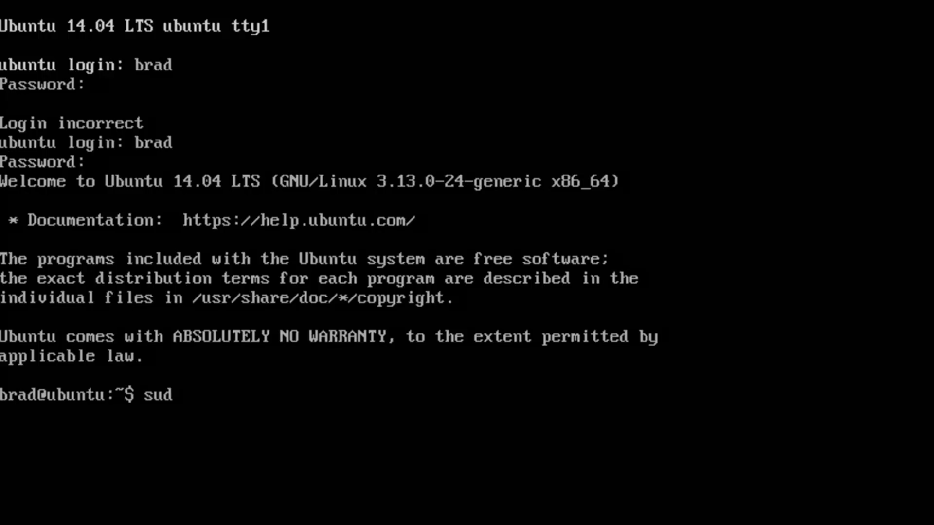
{"action": "type", "text": "o"}
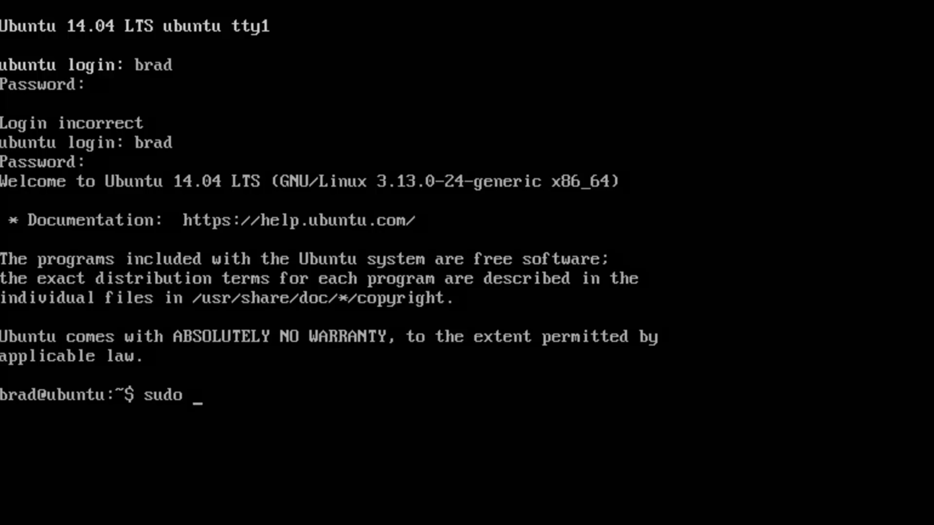
{"action": "type", "text": "n"}
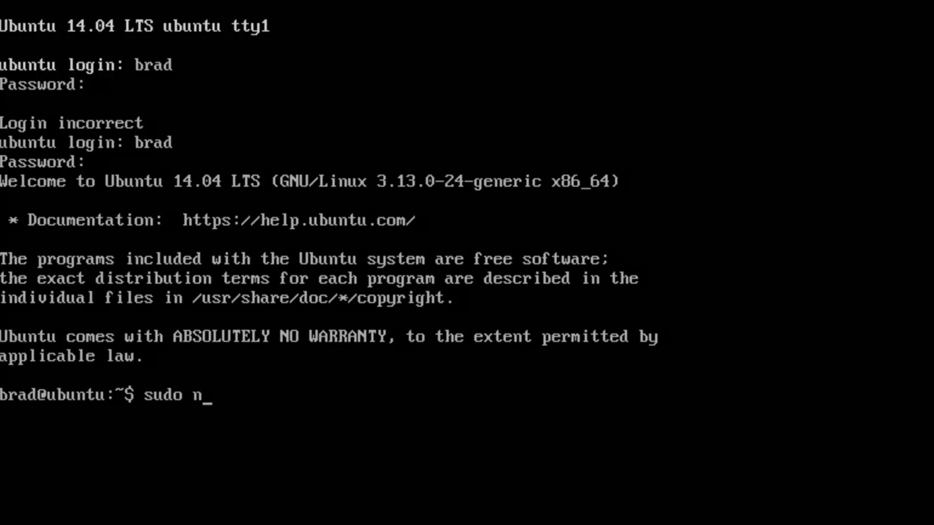
{"action": "type", "text": "ano"}
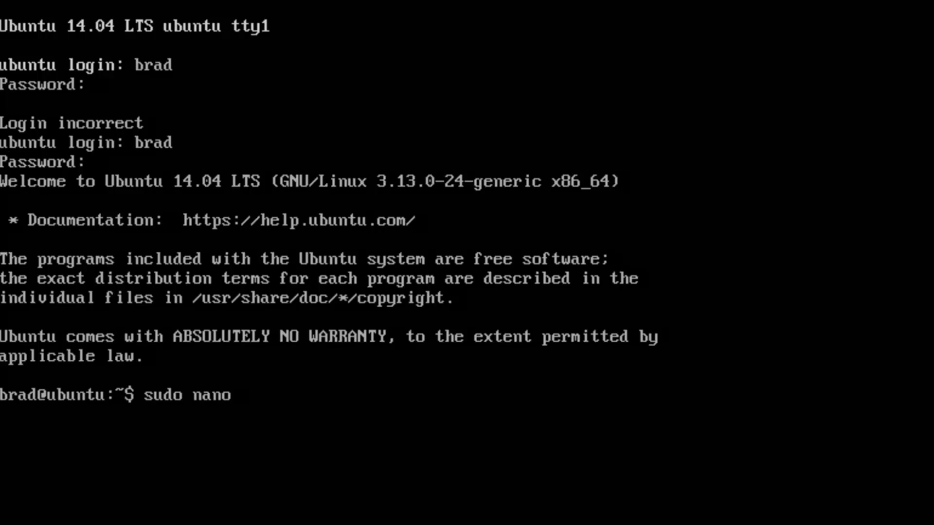
{"action": "type", "text": "/et"}
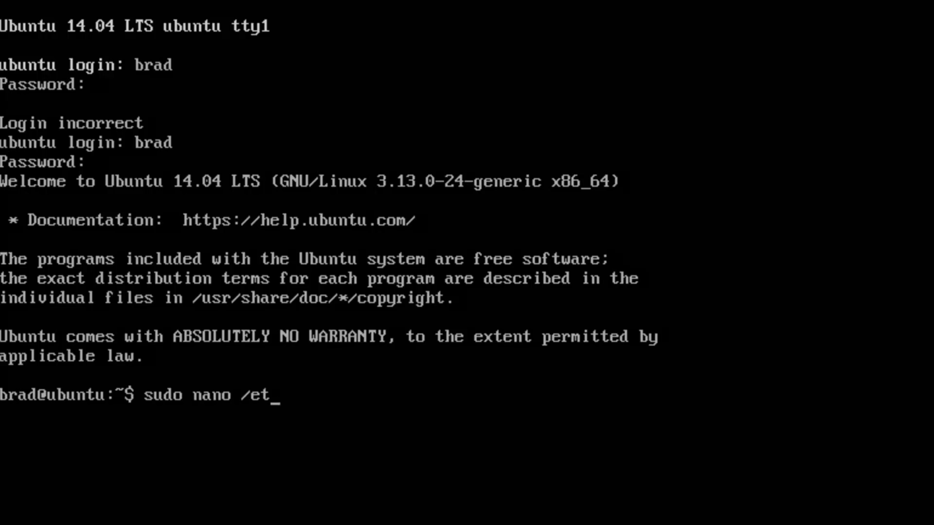
{"action": "type", "text": "c/hosts"}
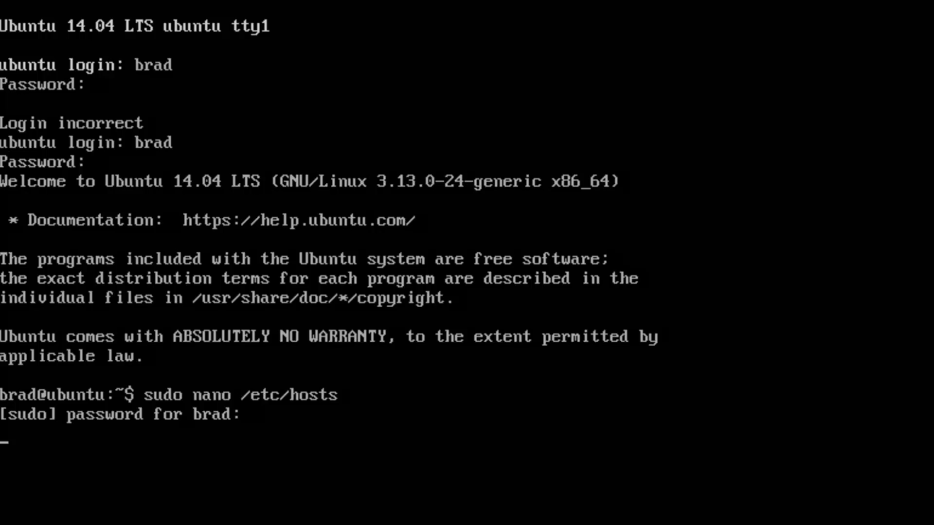
Submit the sudo password and rename the 127.0.1.1 host entry to TESTSERVER
{"action": "key", "text": "Return"}
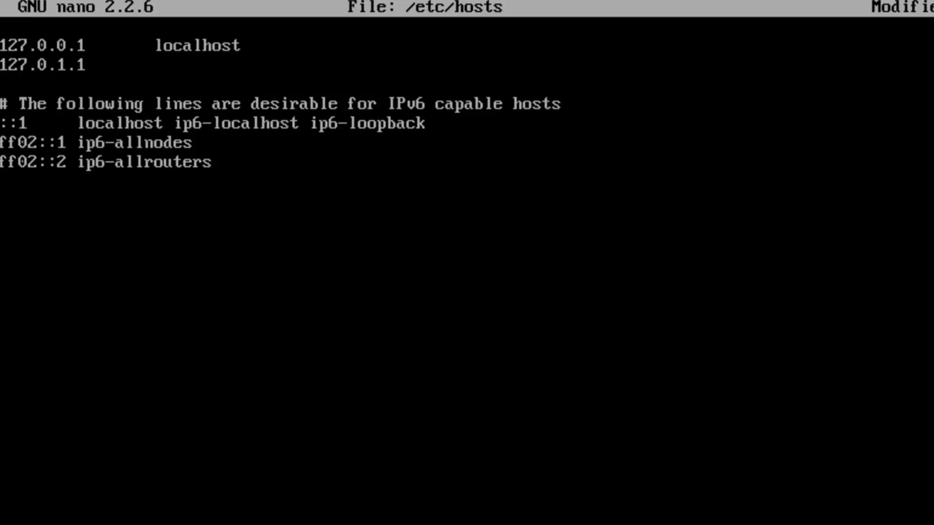
{"action": "type", "text": "TEST"}
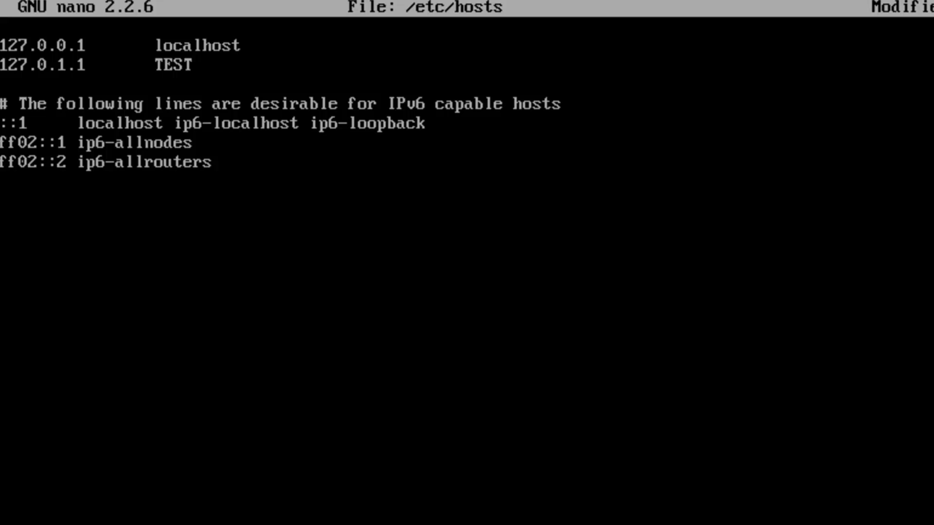
{"action": "type", "text": "SE"}
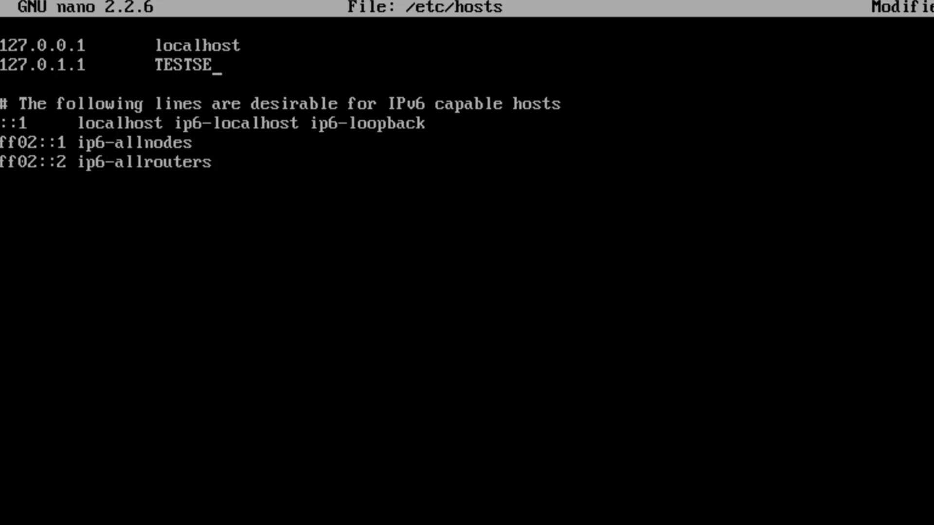
{"action": "type", "text": "RVER"}
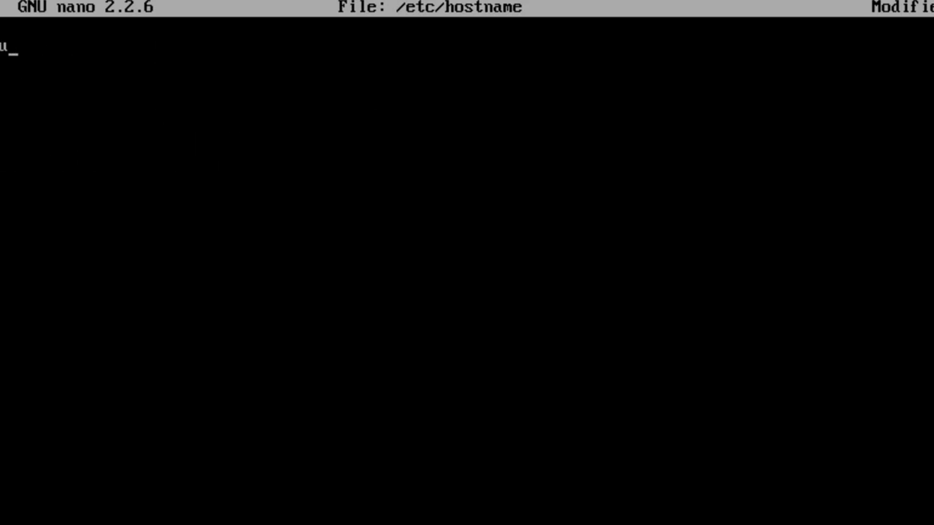
Replace ubuntu with TESTSERVER in /etc/hostname
{"action": "type", "text": "TEST"}
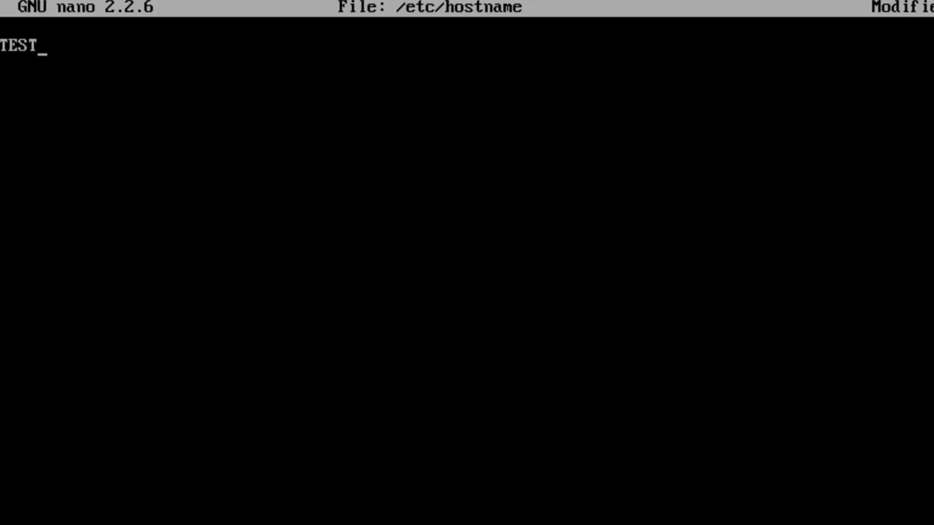
{"action": "type", "text": "SERVER"}
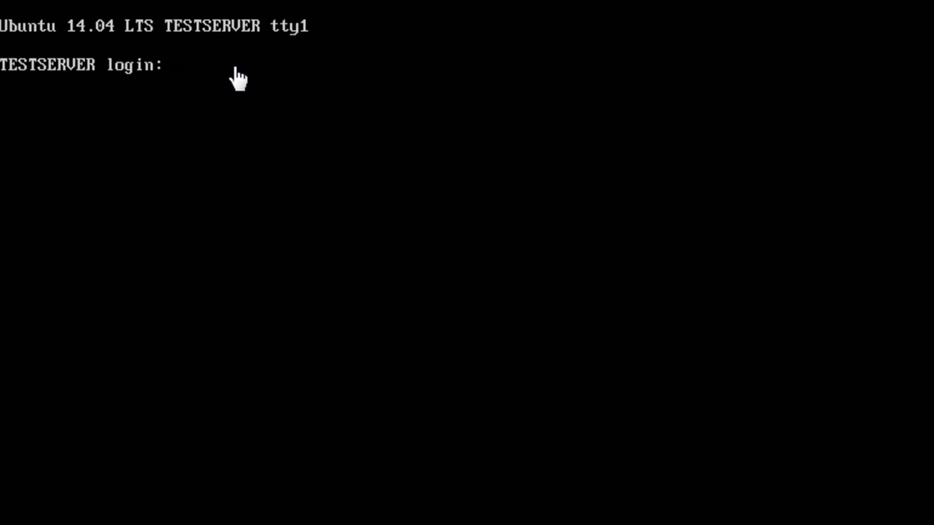
{"action": "mouse_move", "coordinate": [117, 84]}
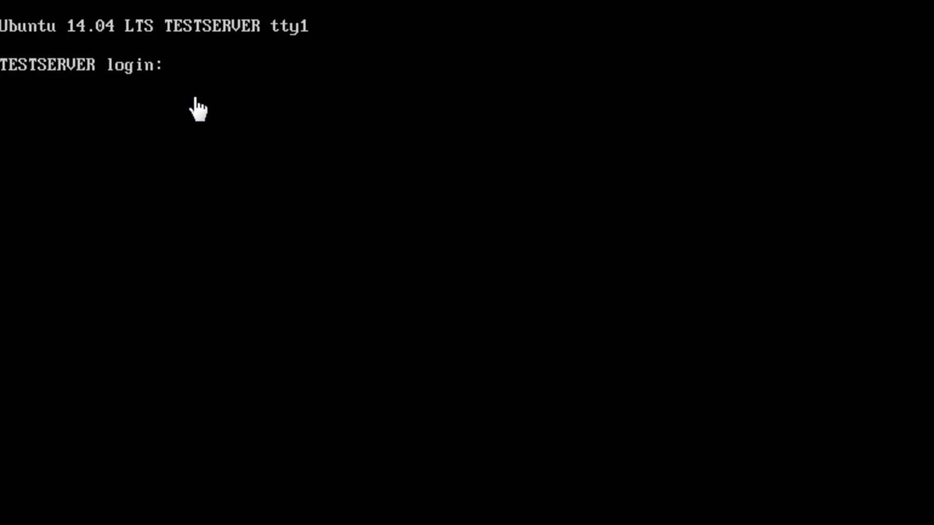
Log back in as brad and run hostname, which prints TESTSERVER
{"action": "type", "text": "brad"}
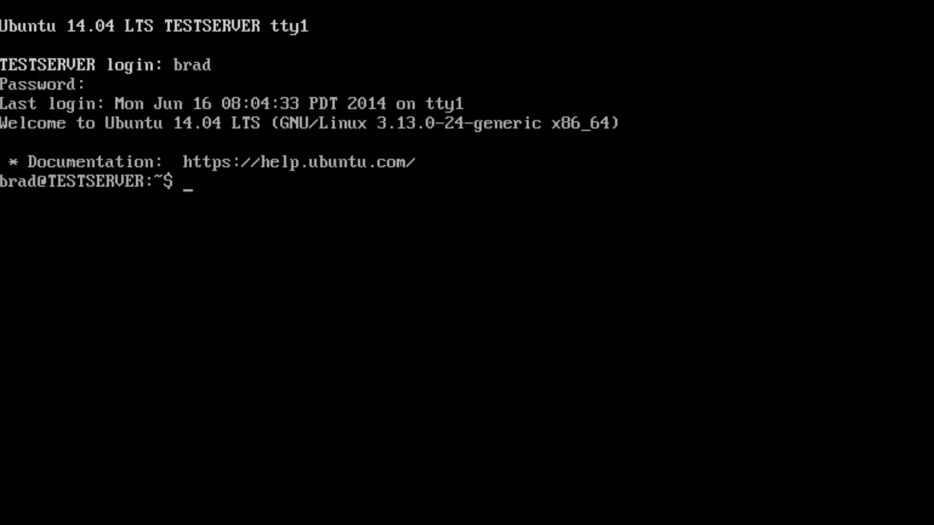
{"action": "type", "text": "hostname"}
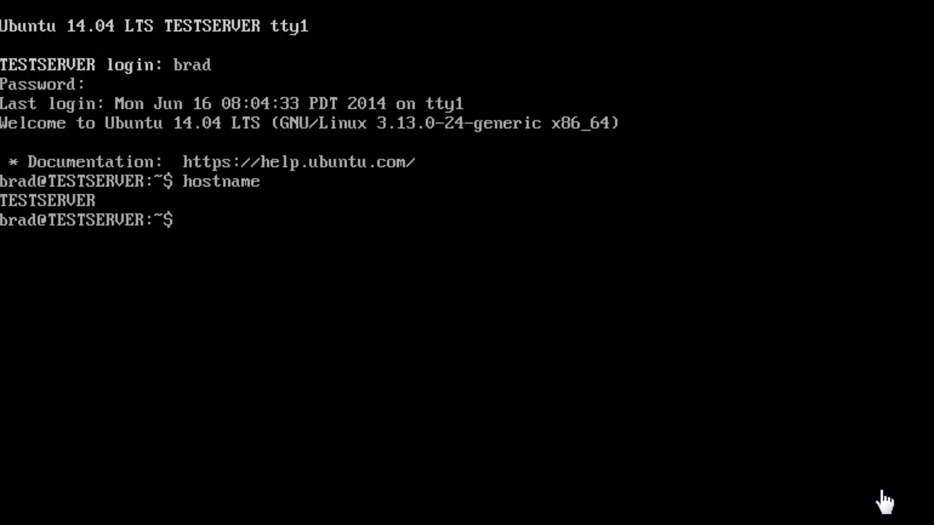
{"action": "mouse_move", "coordinate": [588, 305]}
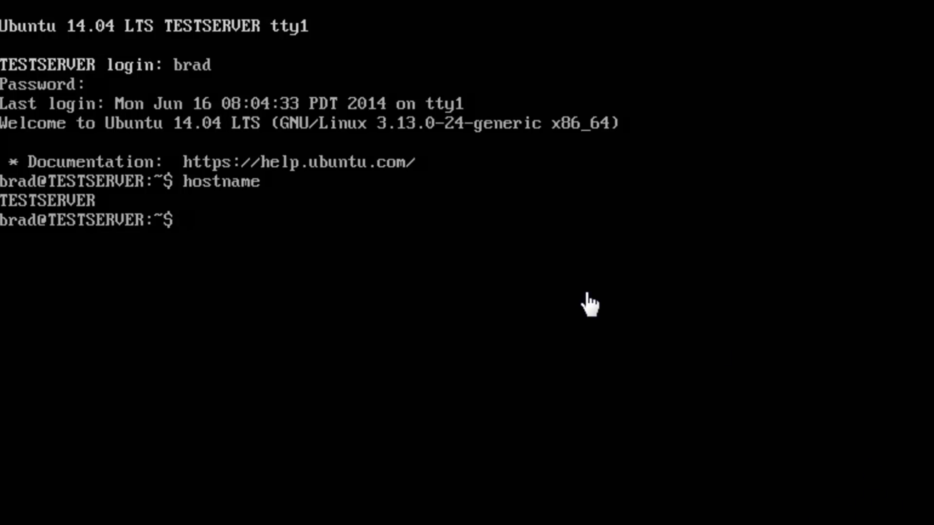
{"action": "mouse_move", "coordinate": [586, 312]}
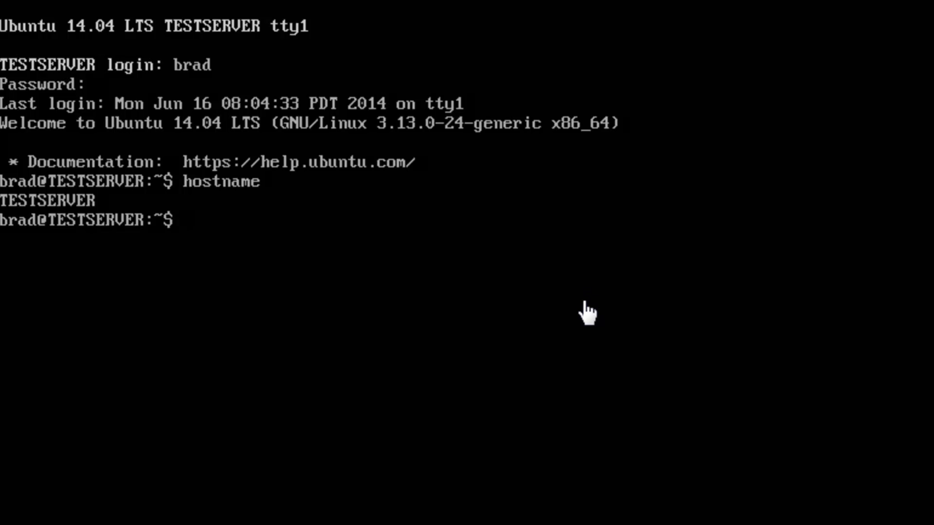